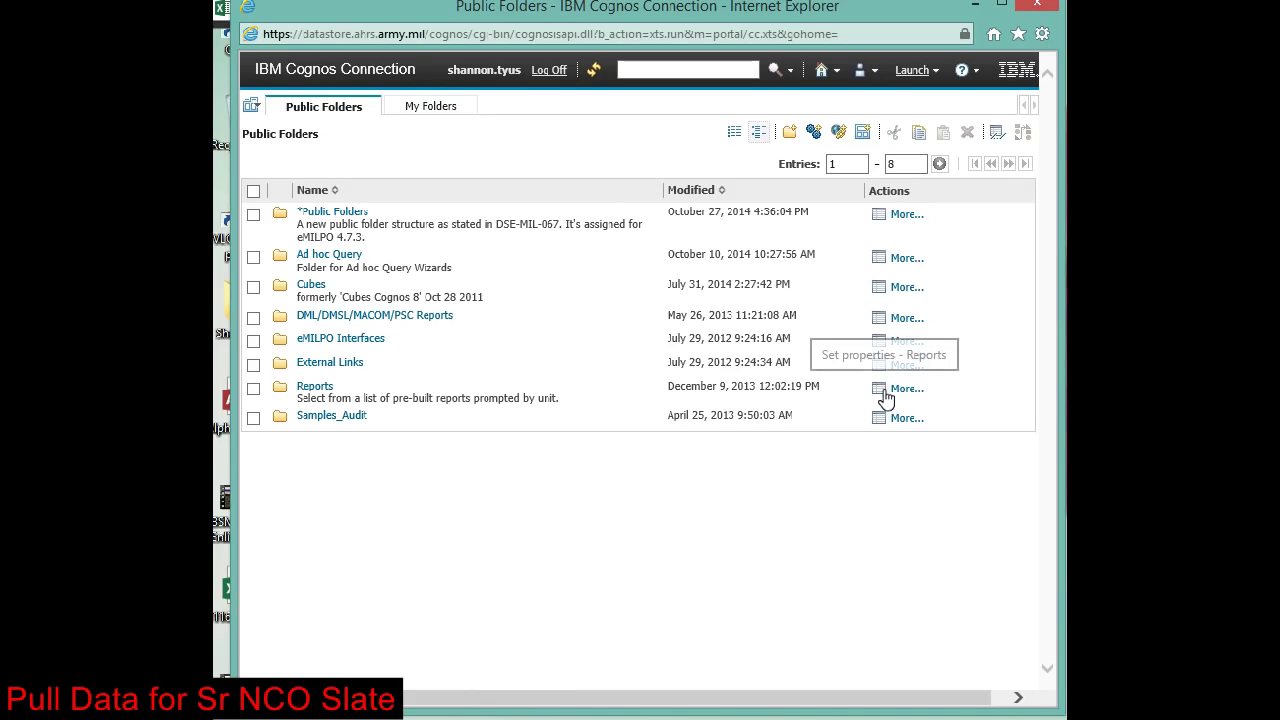
pyautogui.moveTo(930, 406)
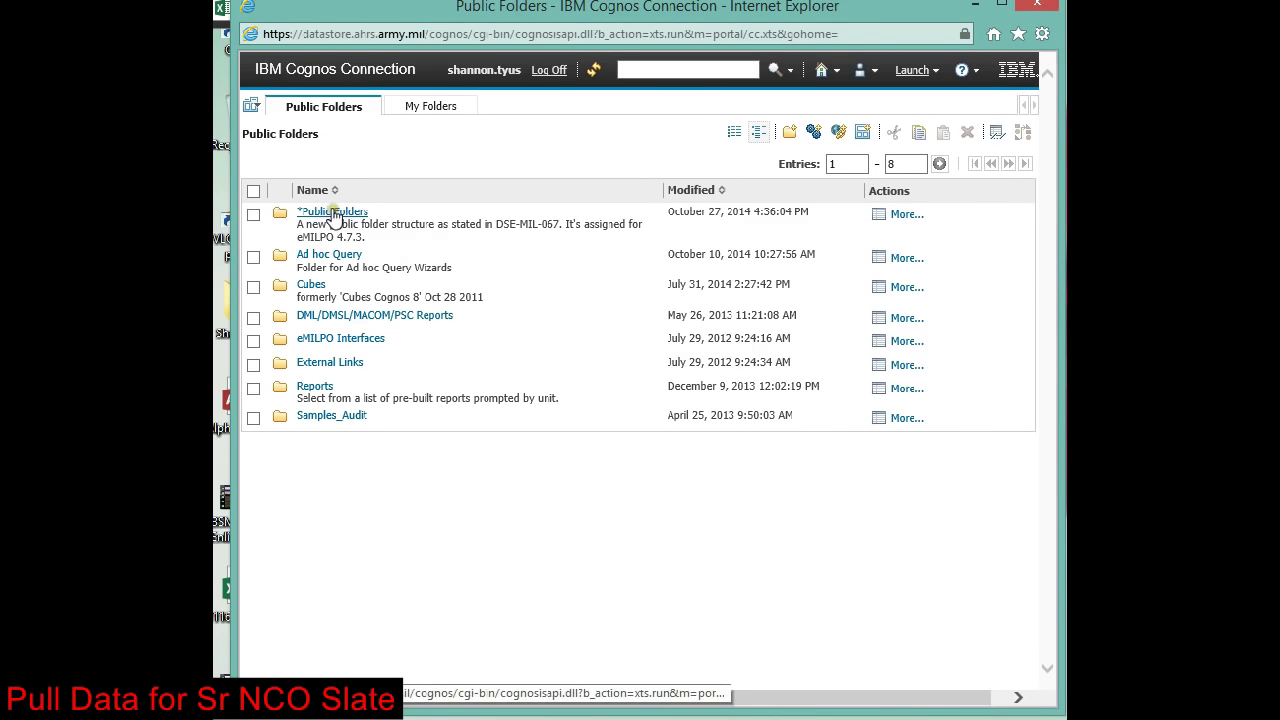
# - Navigate Public Folders > PPA (second page) into LD - FT JACKSON, listing the BSM2 SR NCO Slate report
pyautogui.click(332, 212)
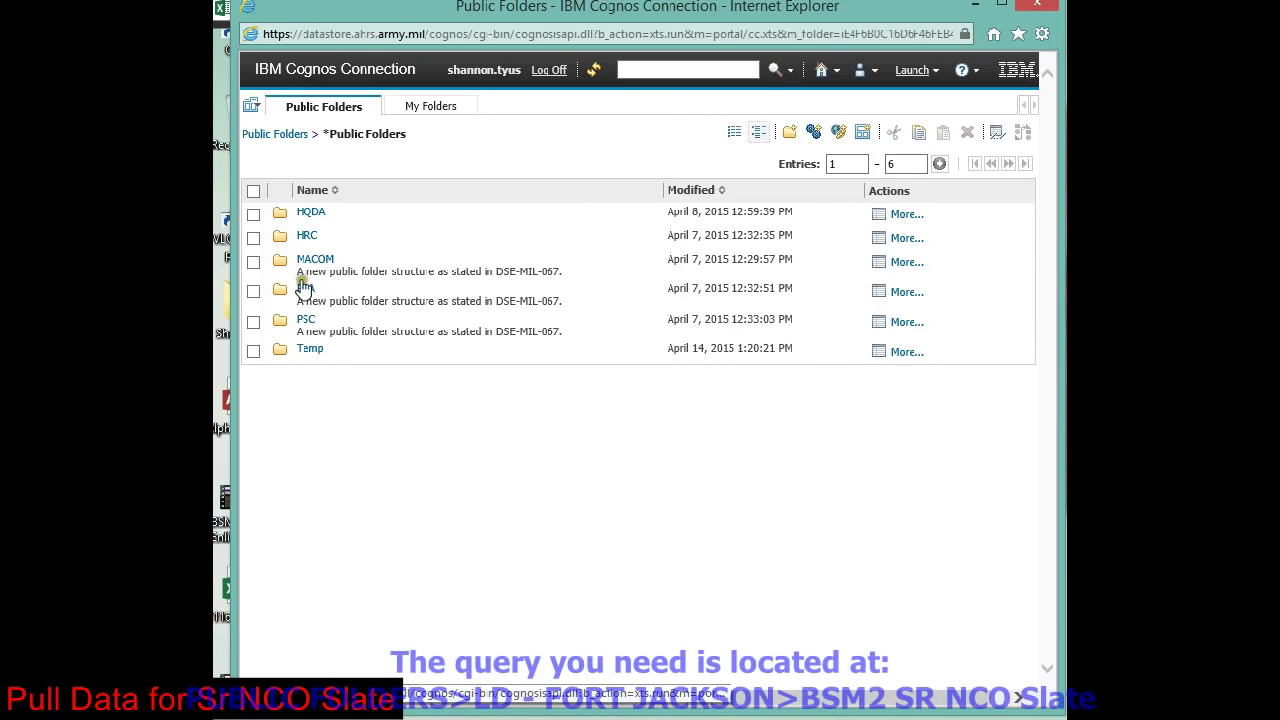
pyautogui.click(304, 288)
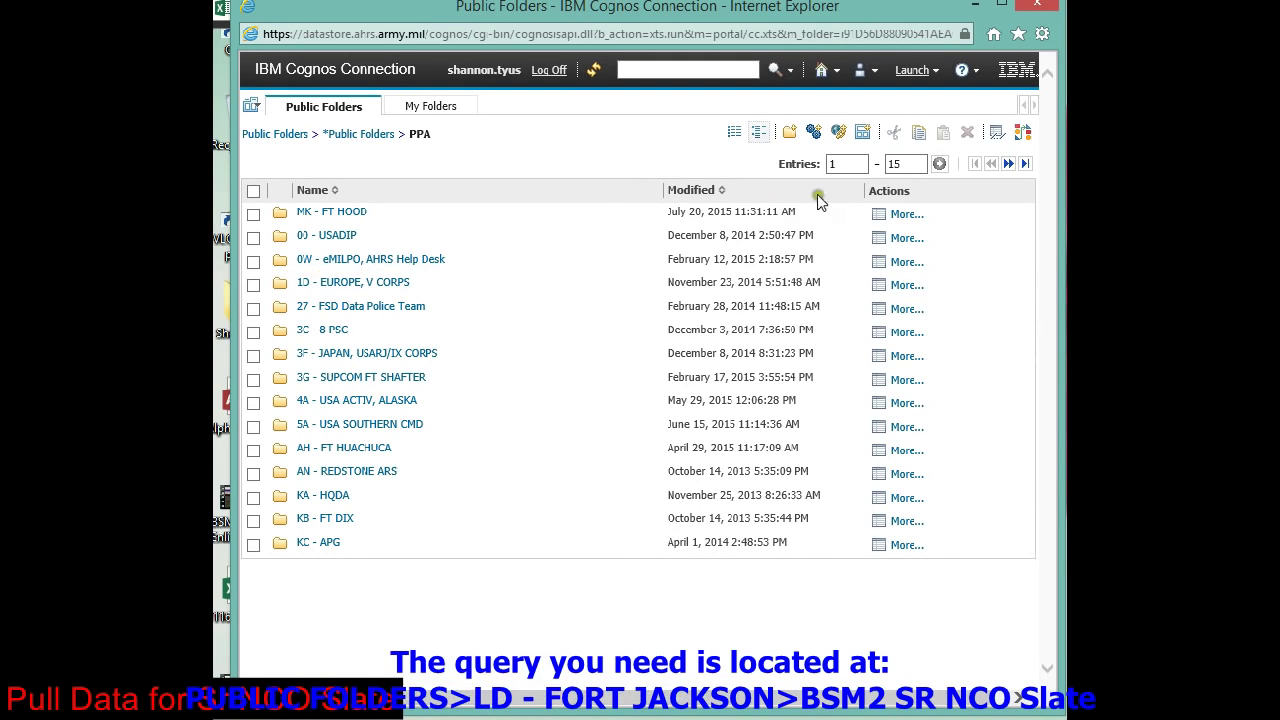
pyautogui.moveTo(1008, 164)
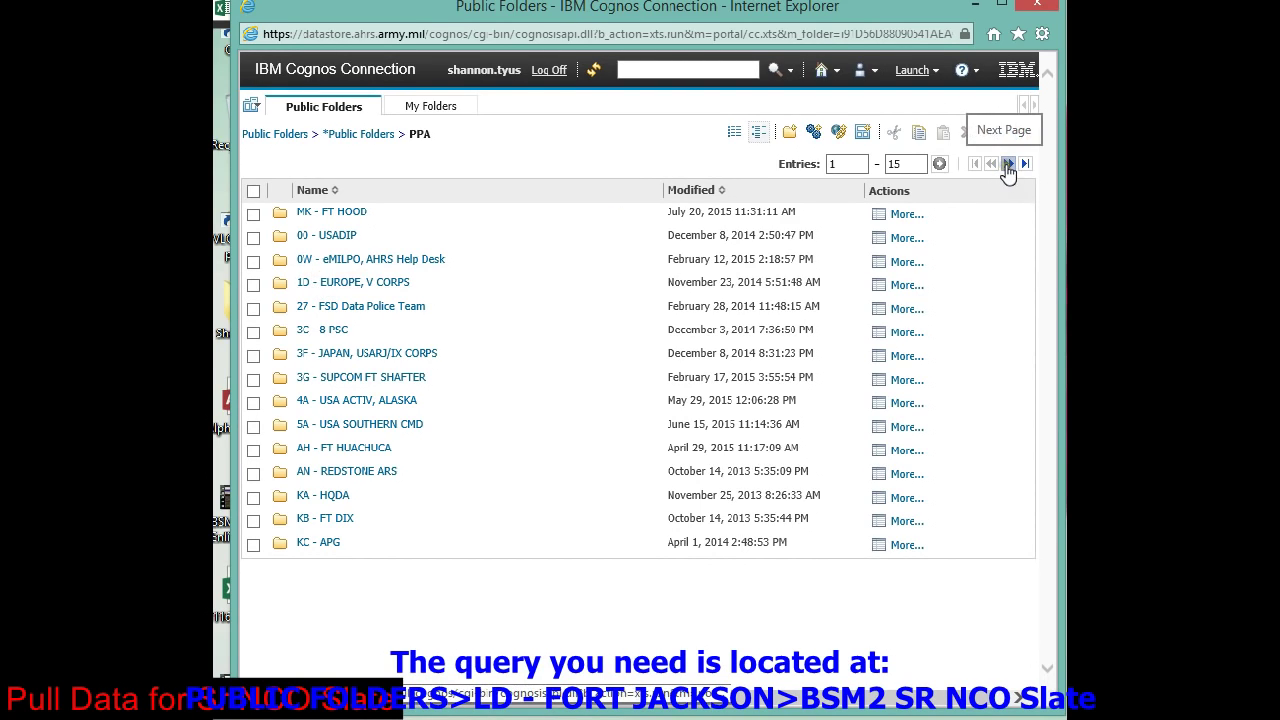
pyautogui.click(1008, 164)
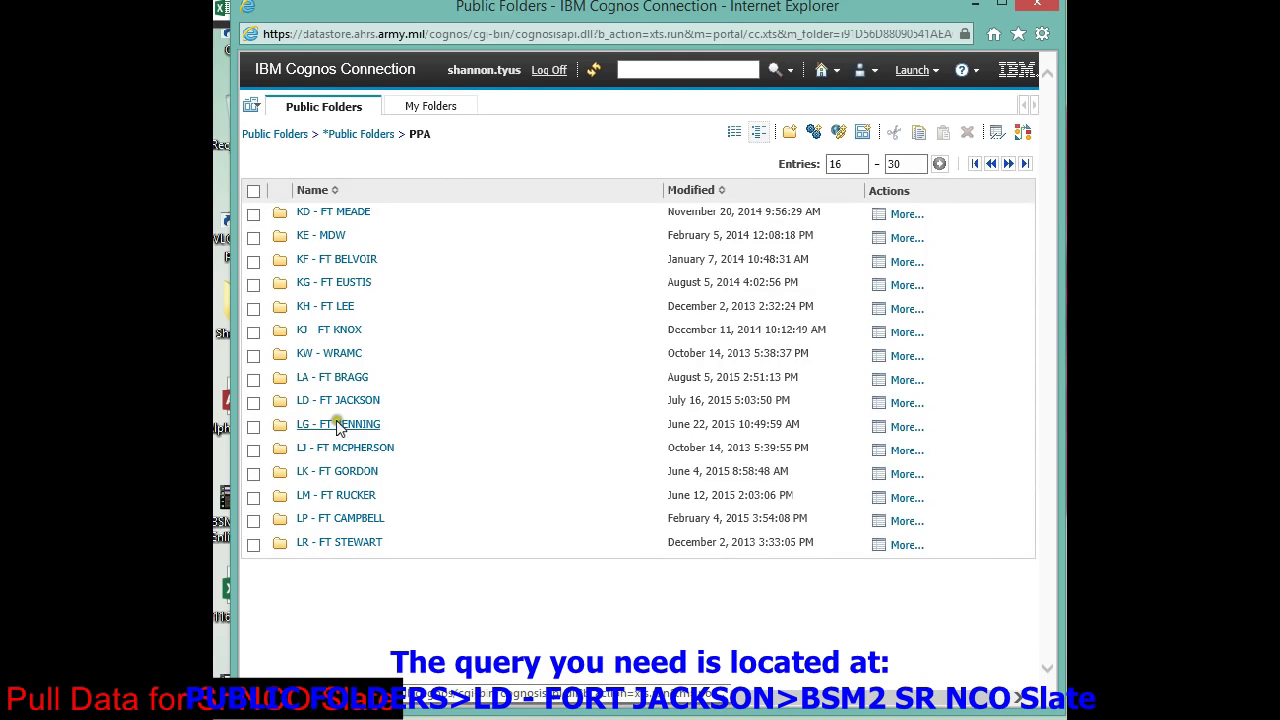
pyautogui.click(336, 400)
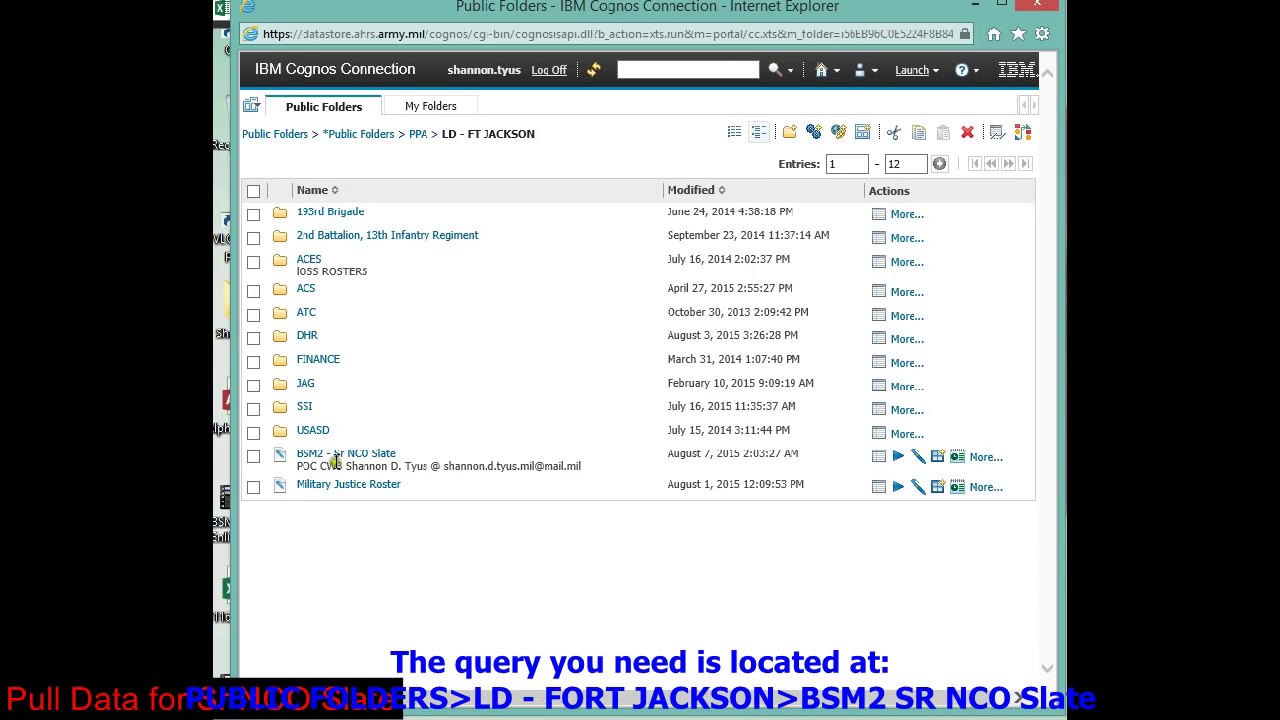